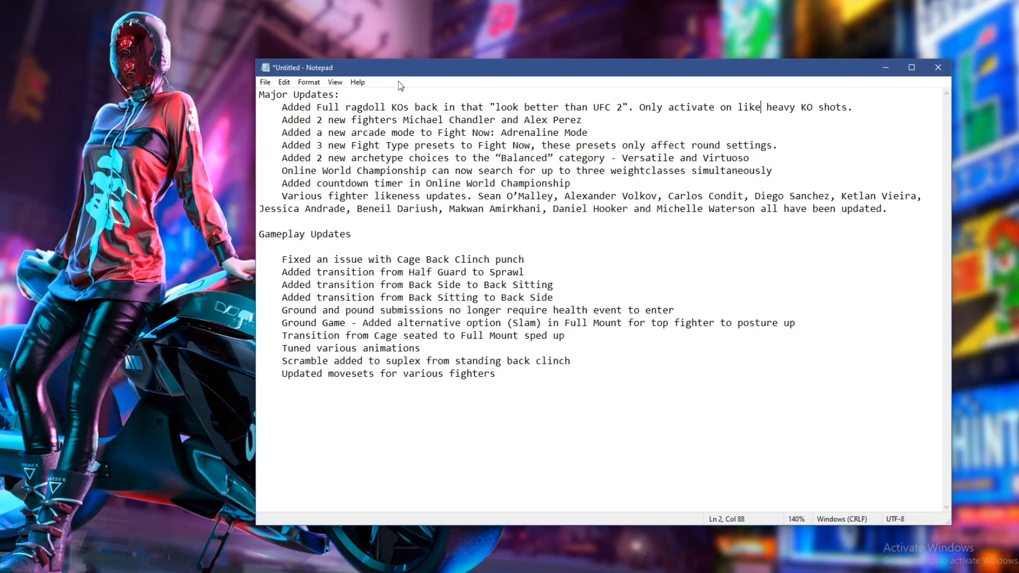
mouse_move(358, 97)
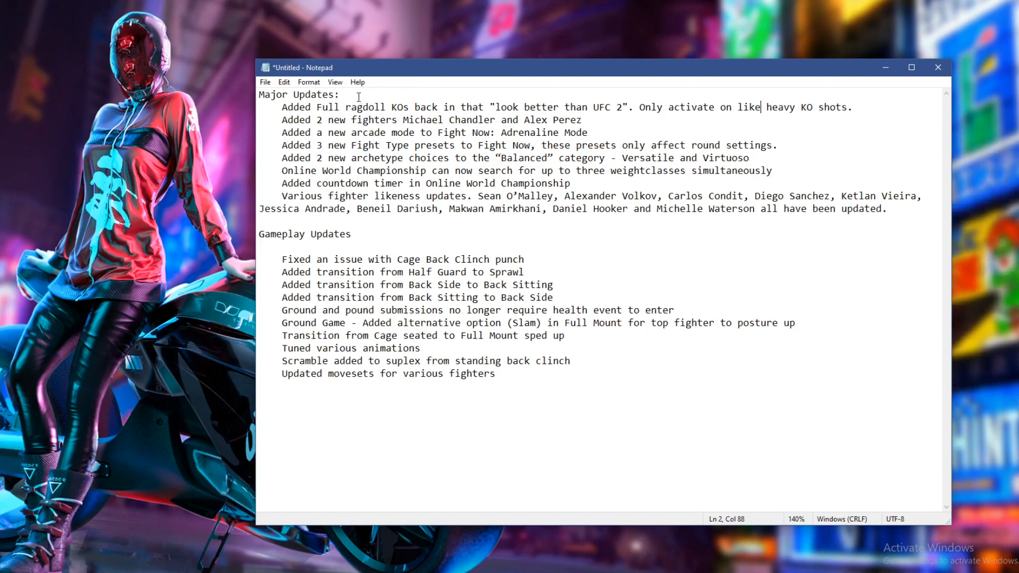
mouse_move(268, 107)
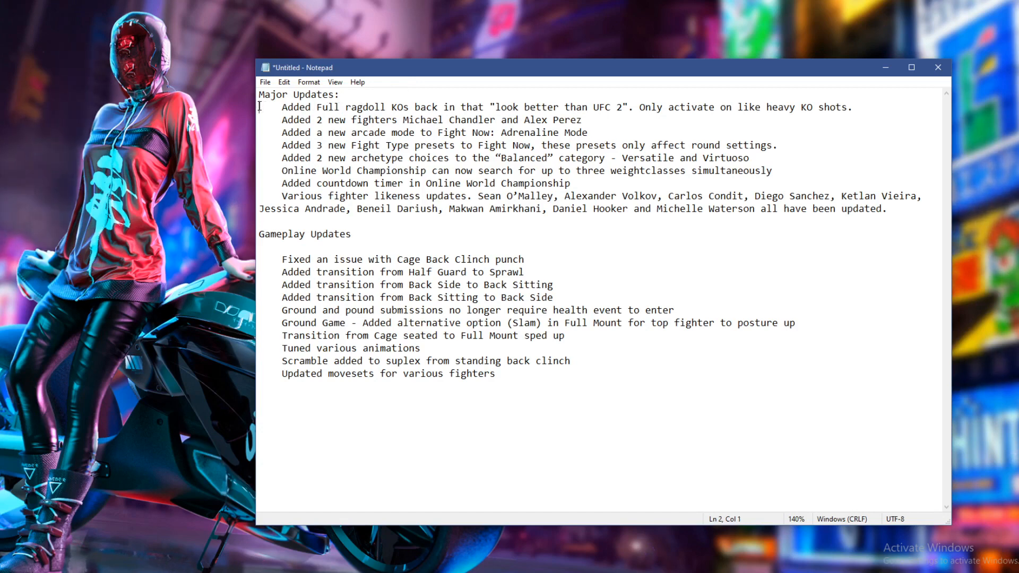
left_click_drag(281, 107, 421, 107)
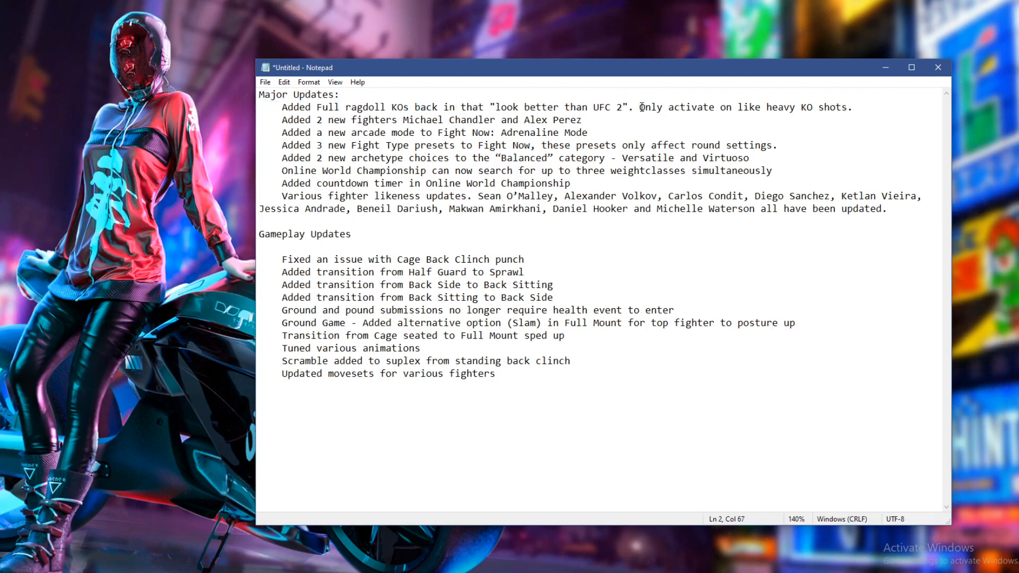
left_click_drag(639, 107, 796, 107)
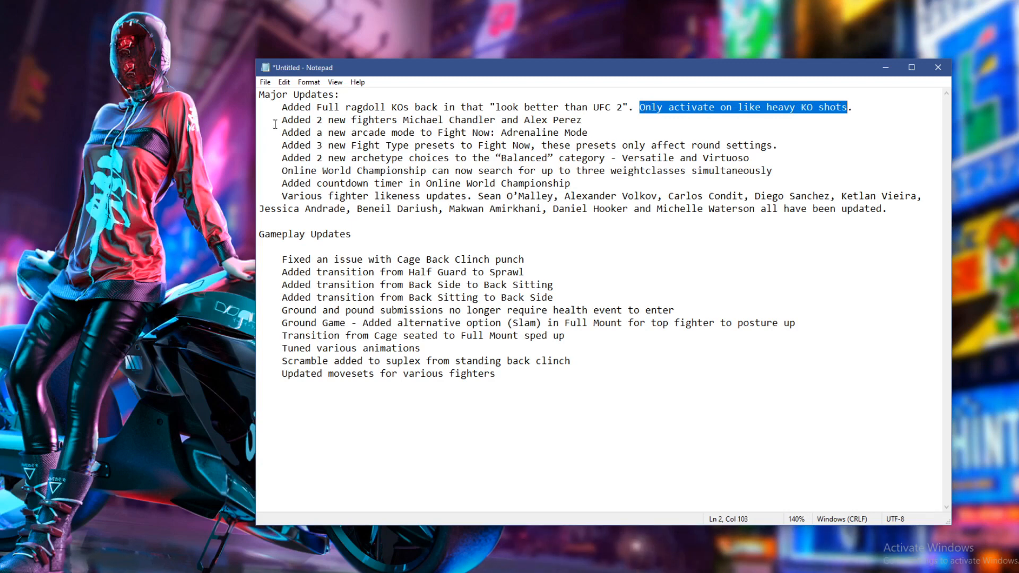
left_click(283, 120)
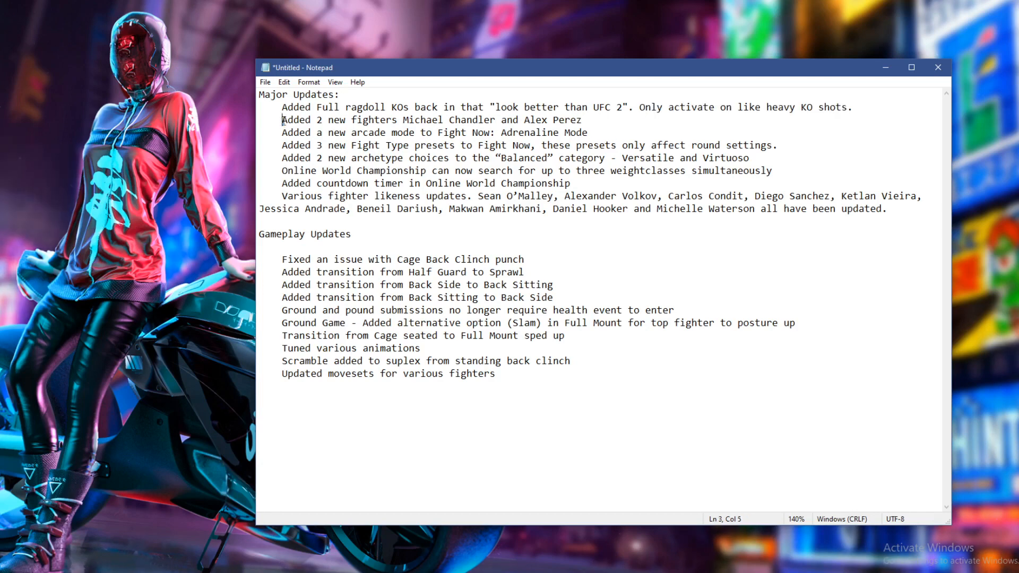
left_click_drag(283, 120, 437, 119)
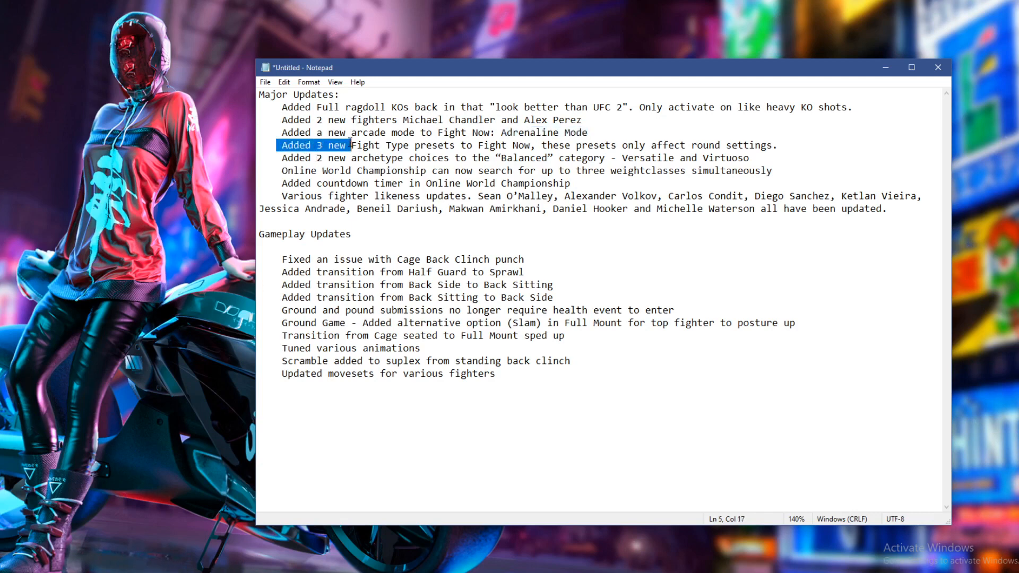
left_click_drag(347, 145, 475, 145)
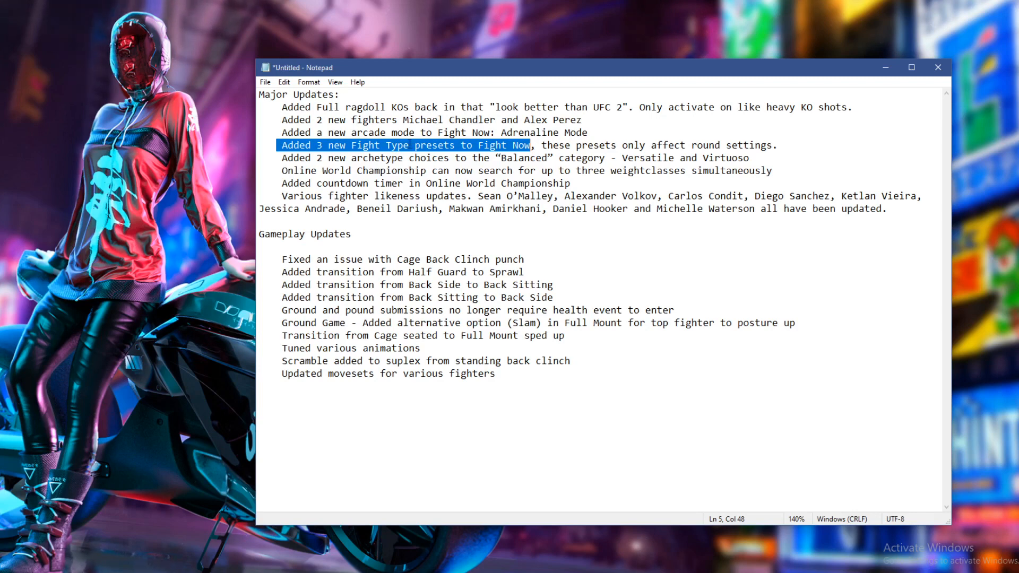
left_click(468, 145)
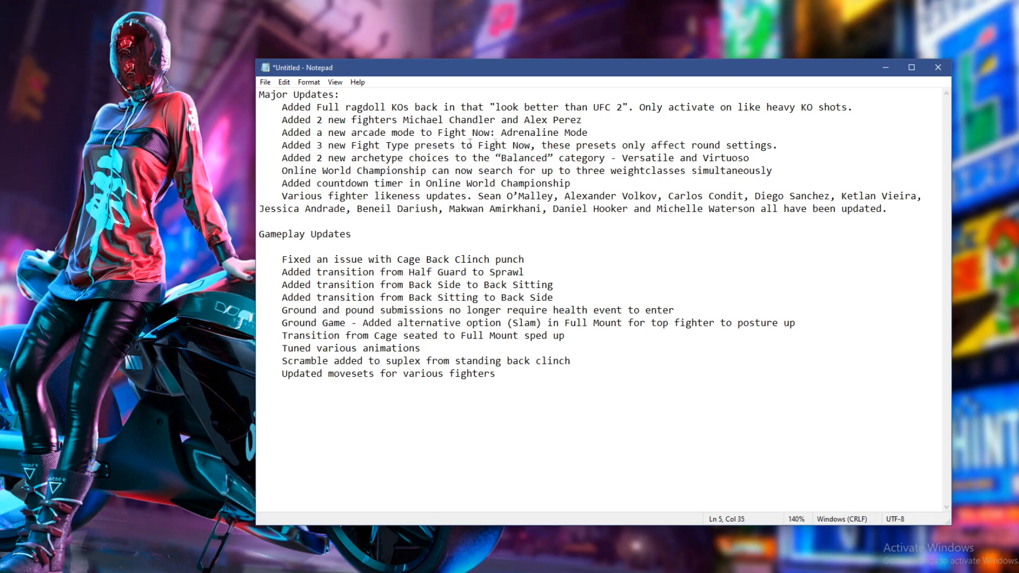
mouse_move(776, 146)
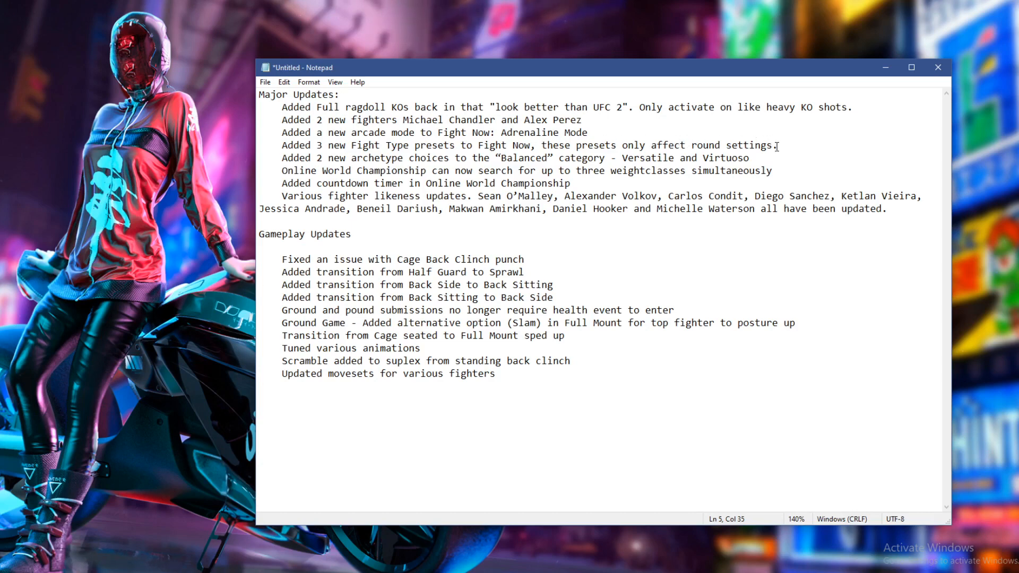
left_click_drag(480, 145, 775, 145)
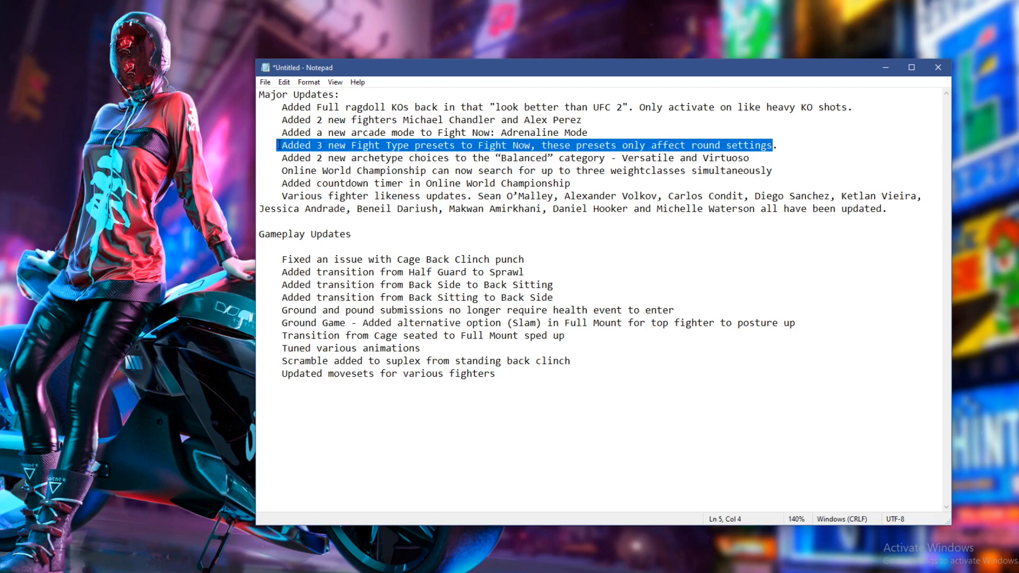
mouse_move(280, 133)
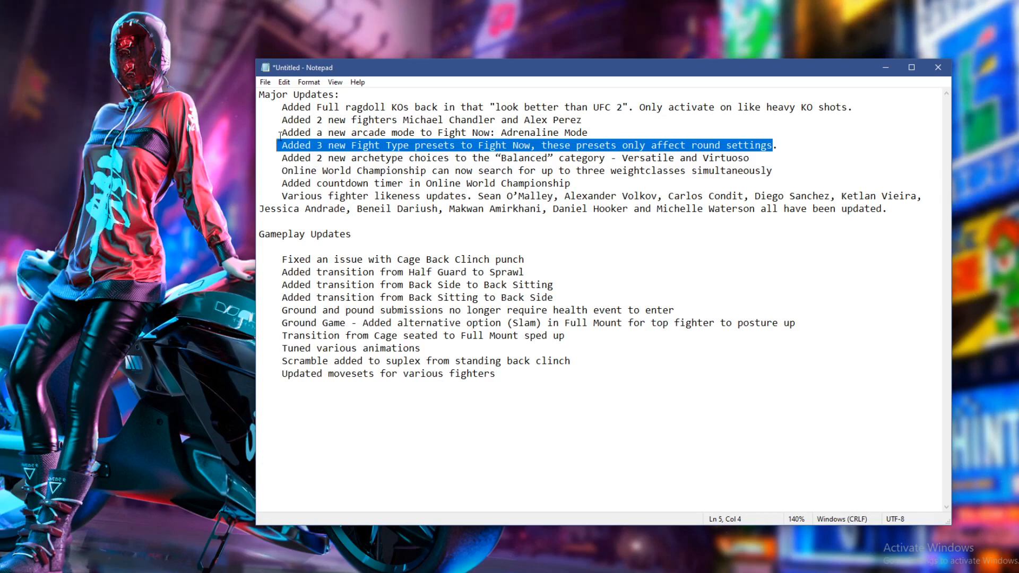
left_click(283, 145)
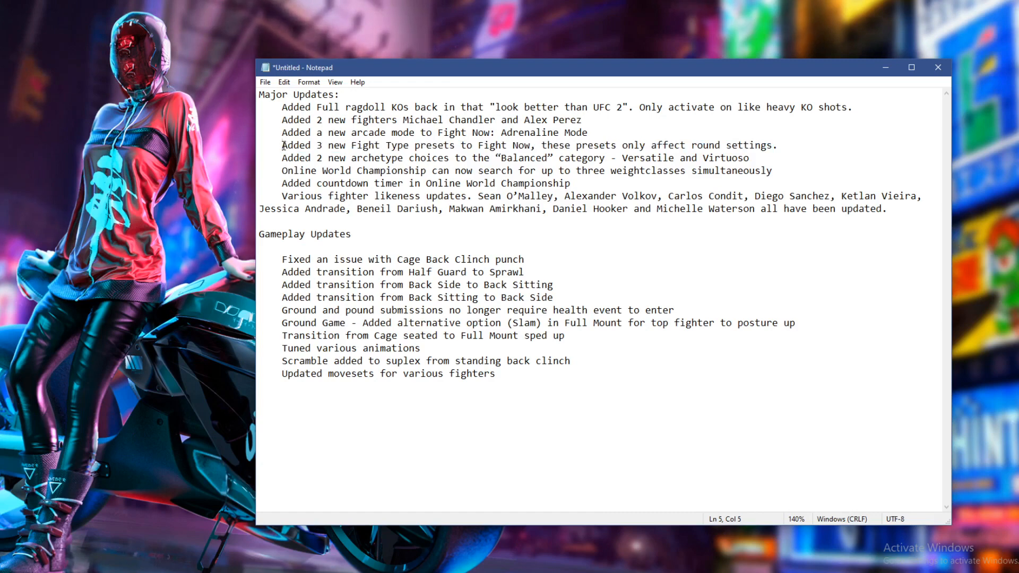
left_click_drag(282, 145, 778, 145)
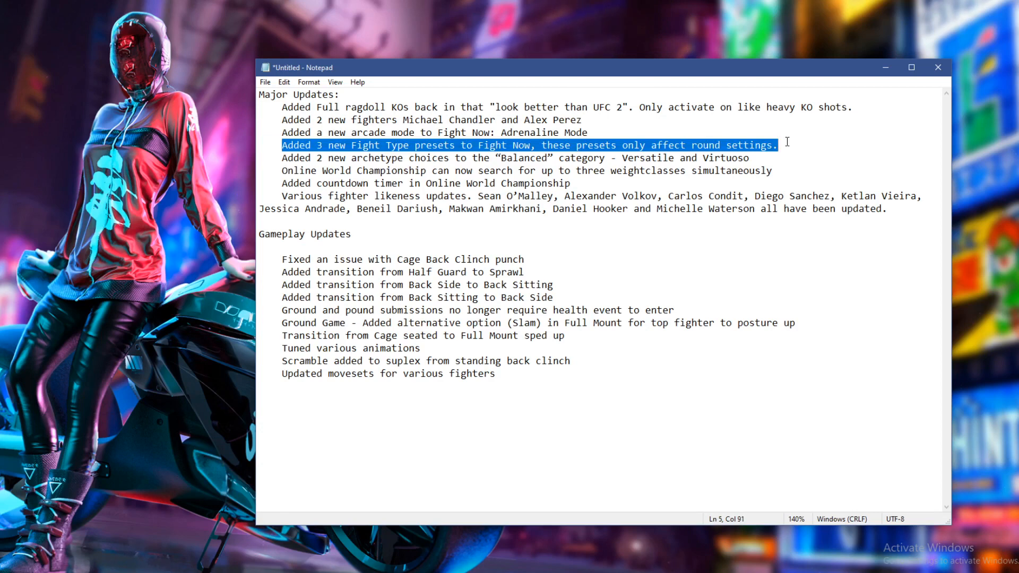
left_click(282, 157)
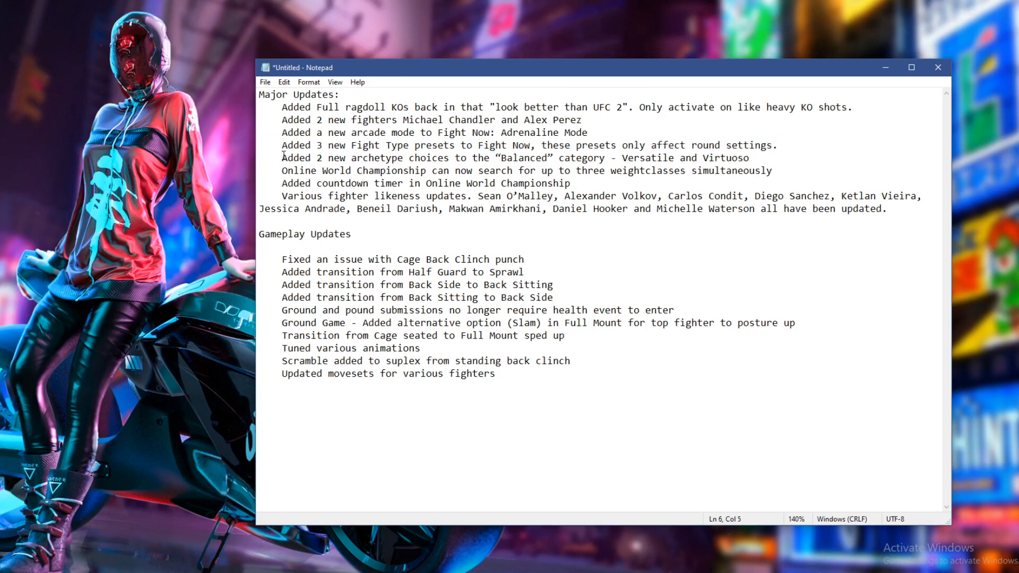
double_click(293, 158)
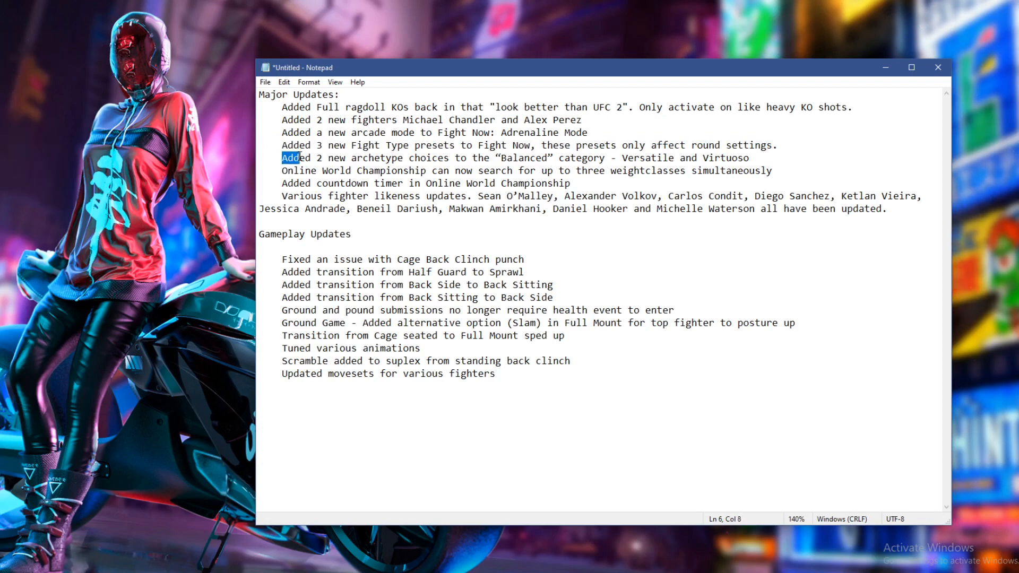
left_click_drag(290, 157, 460, 157)
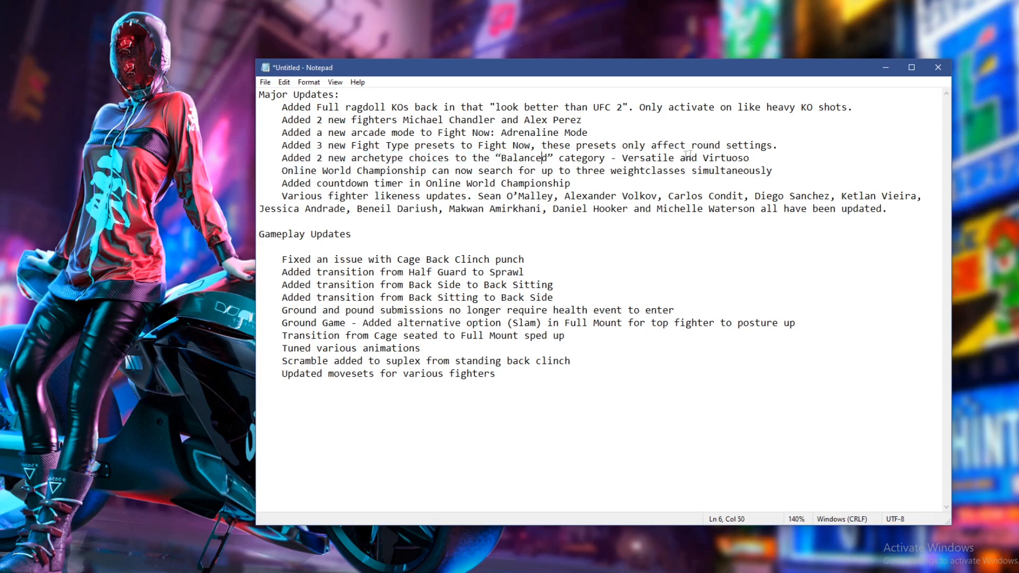
left_click_drag(623, 157, 749, 157)
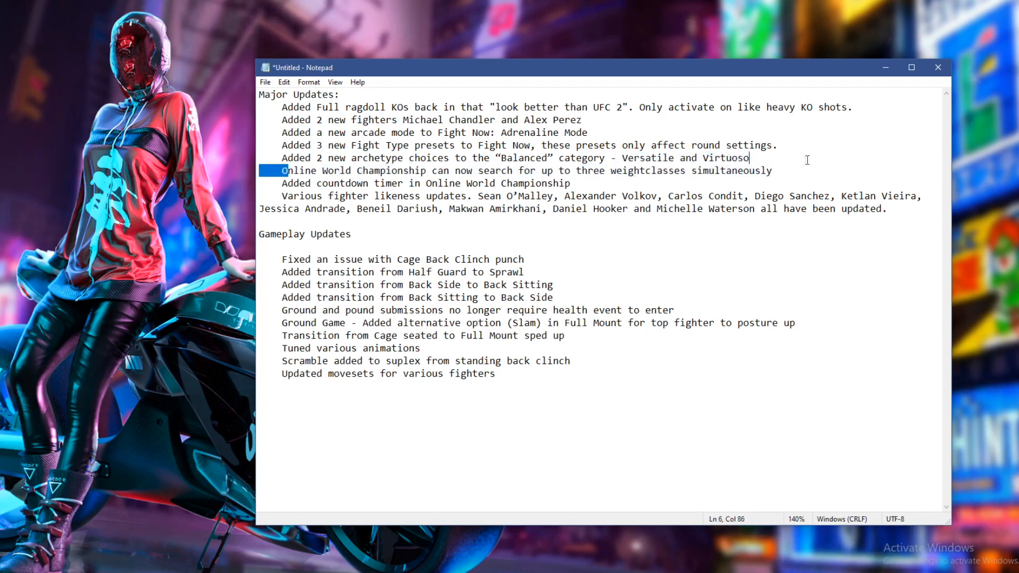
left_click(777, 170)
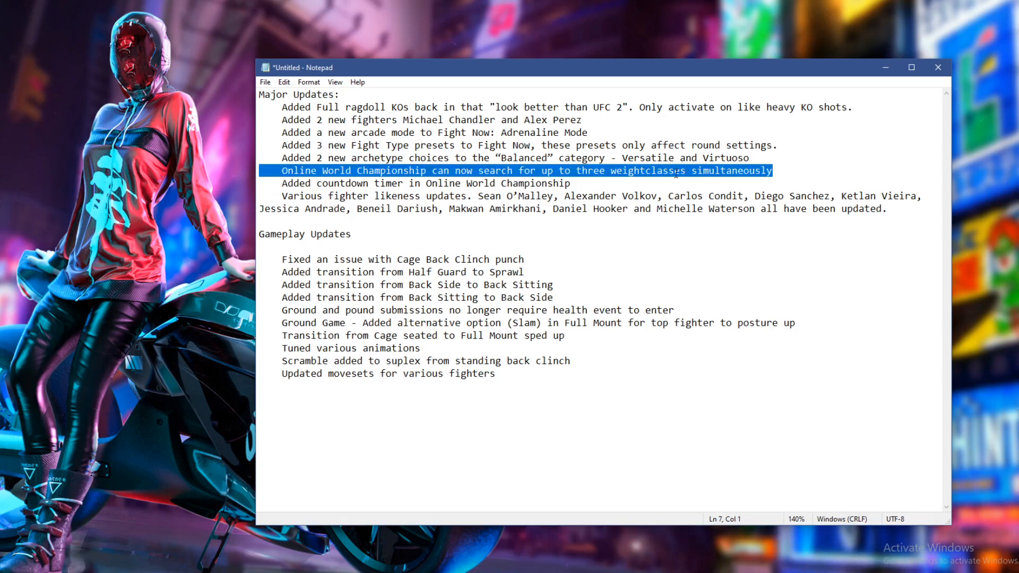
left_click_drag(538, 171, 691, 170)
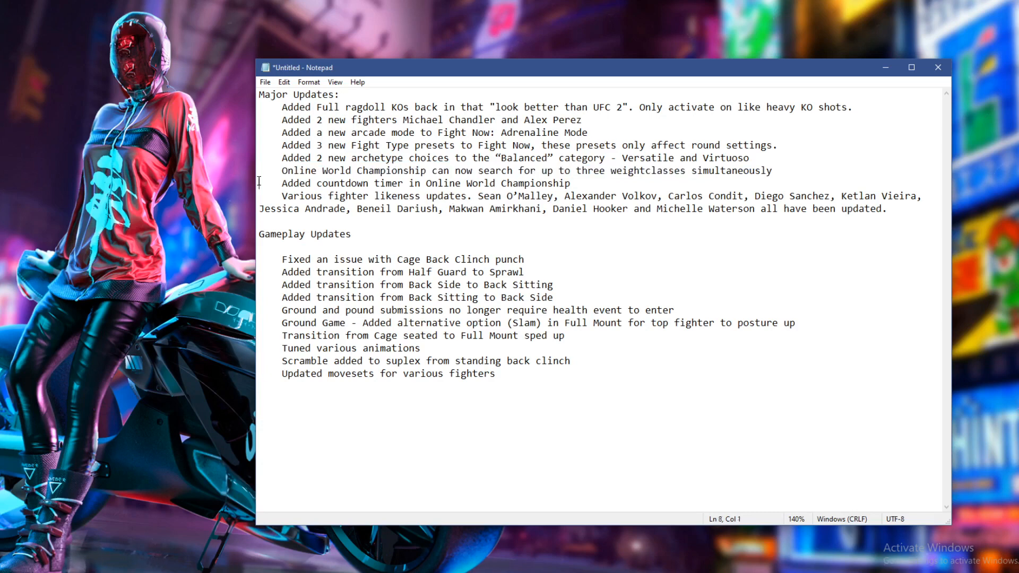
left_click_drag(283, 182, 368, 182)
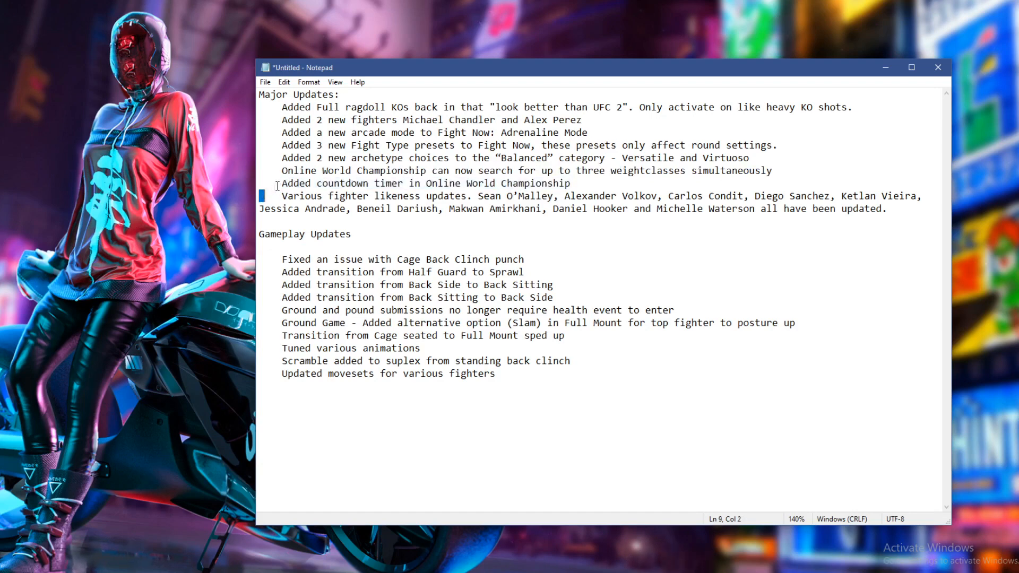
triple_click(422, 183)
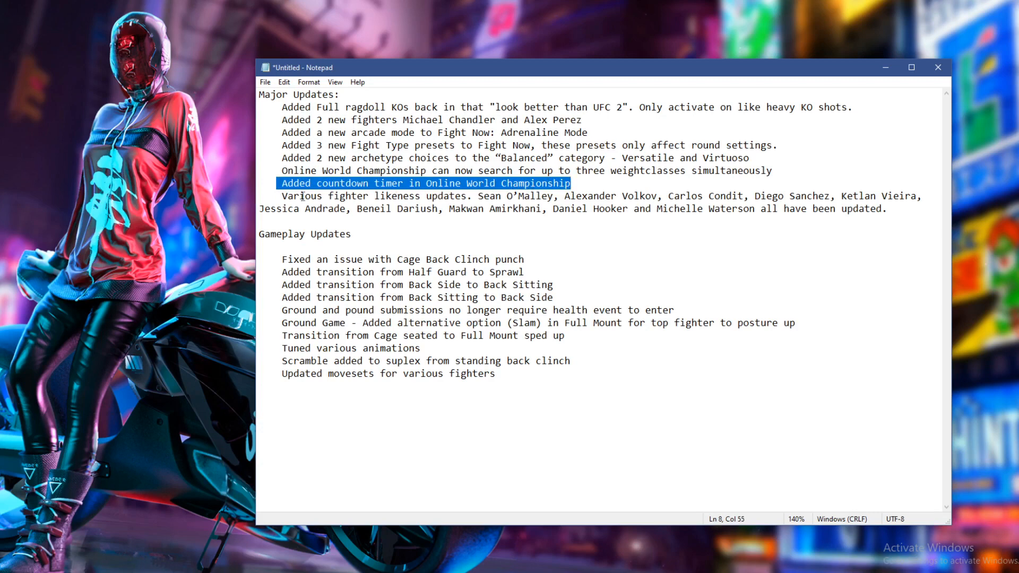
left_click_drag(292, 195, 469, 196)
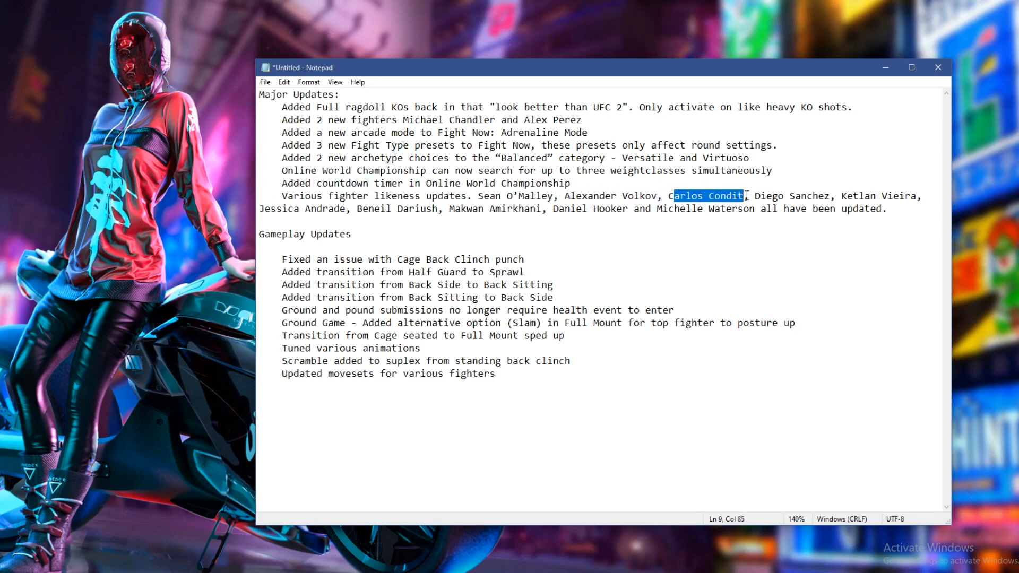
left_click(849, 195)
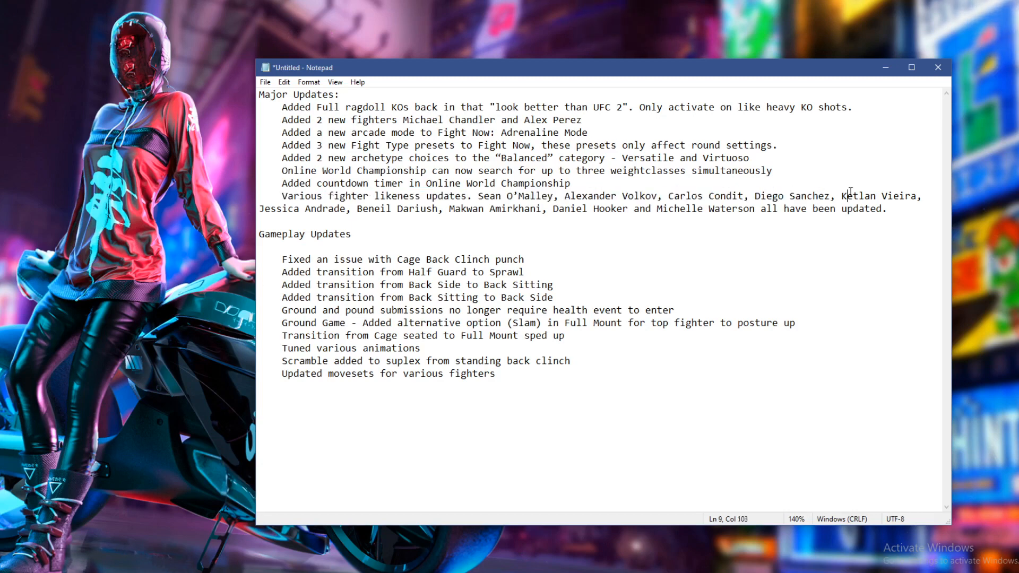
mouse_move(280, 209)
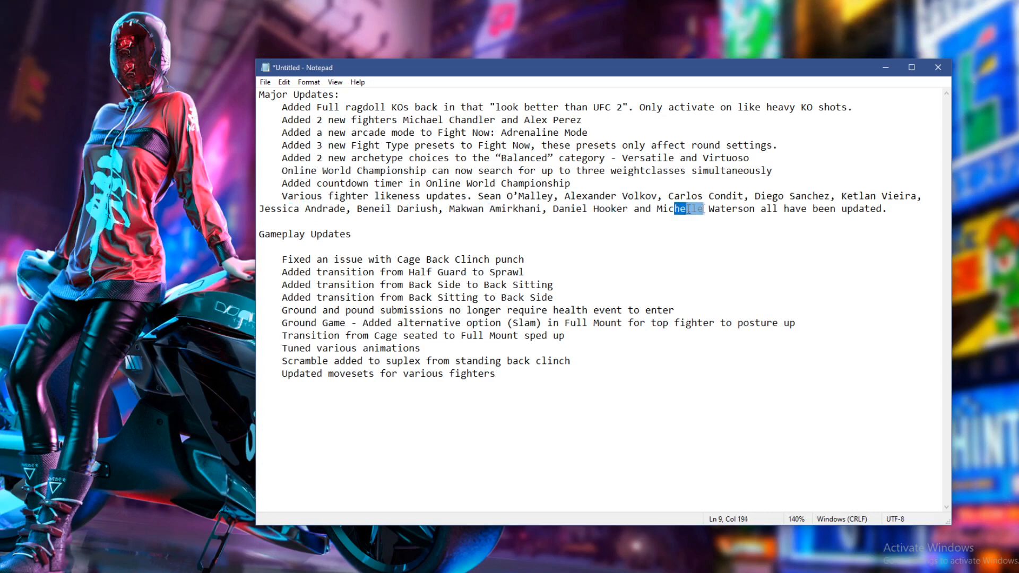
left_click_drag(692, 209, 731, 208)
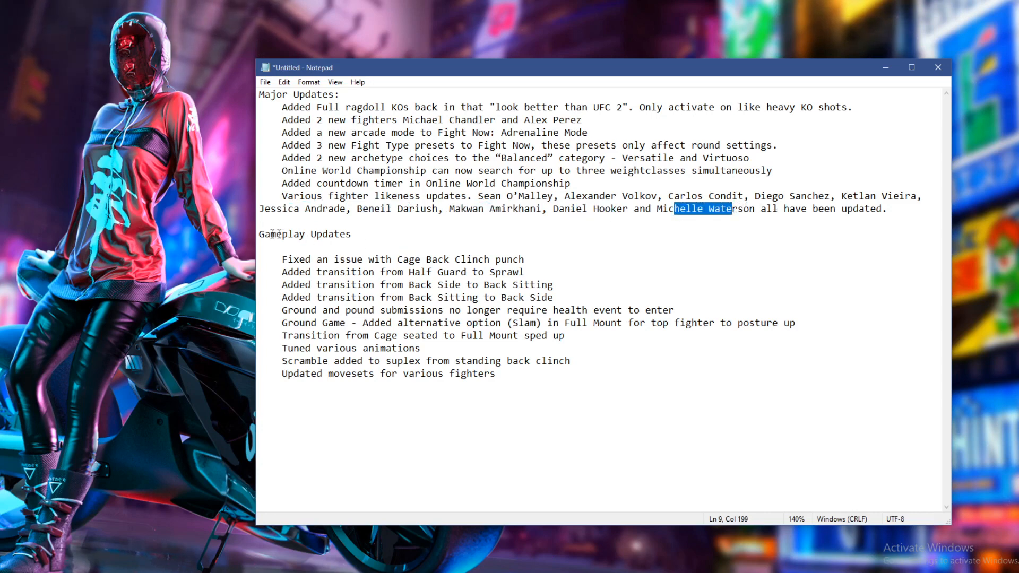
double_click(304, 234)
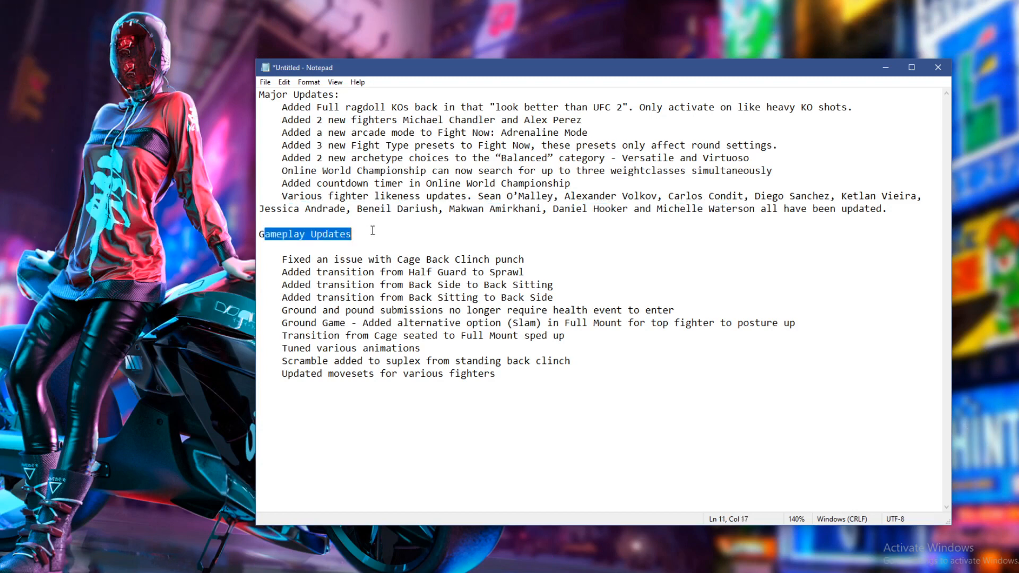
mouse_move(275, 261)
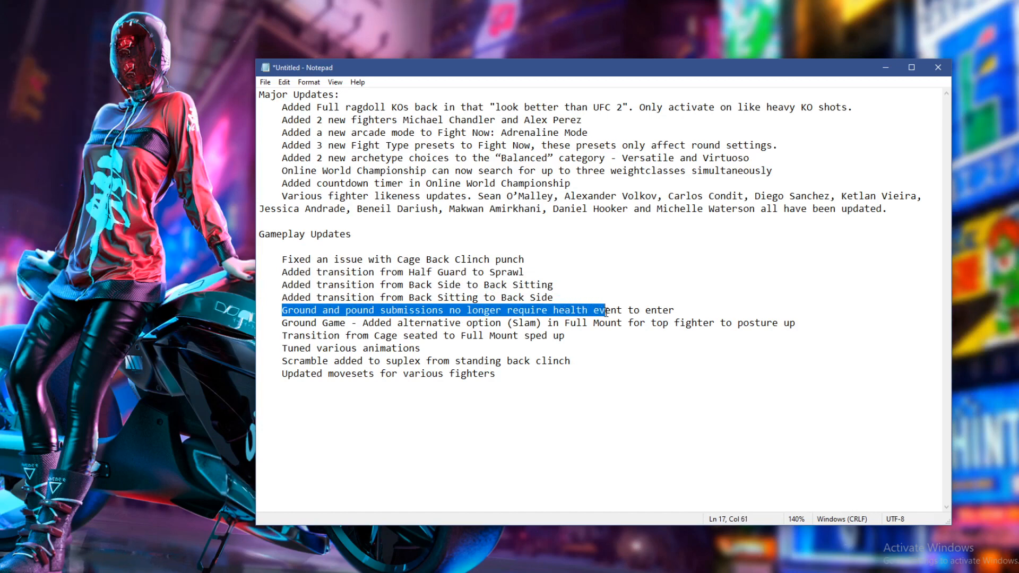
left_click_drag(605, 310, 676, 310)
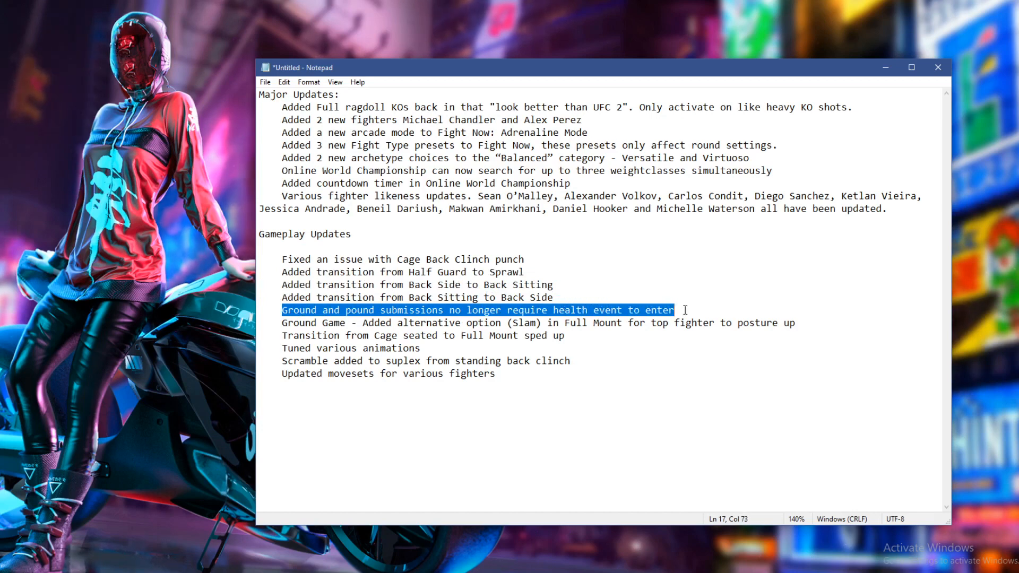
mouse_move(685, 310)
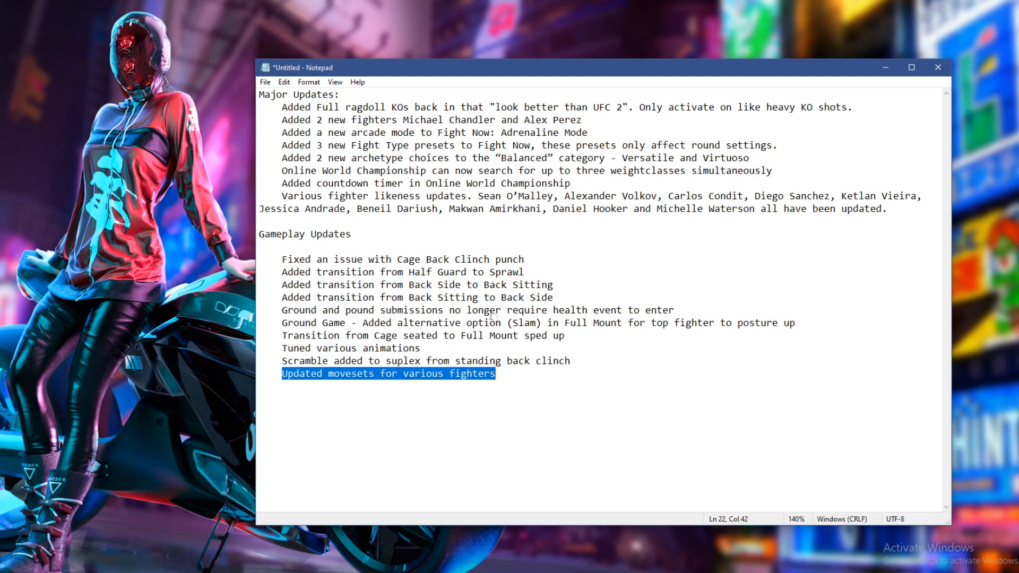
mouse_move(499, 322)
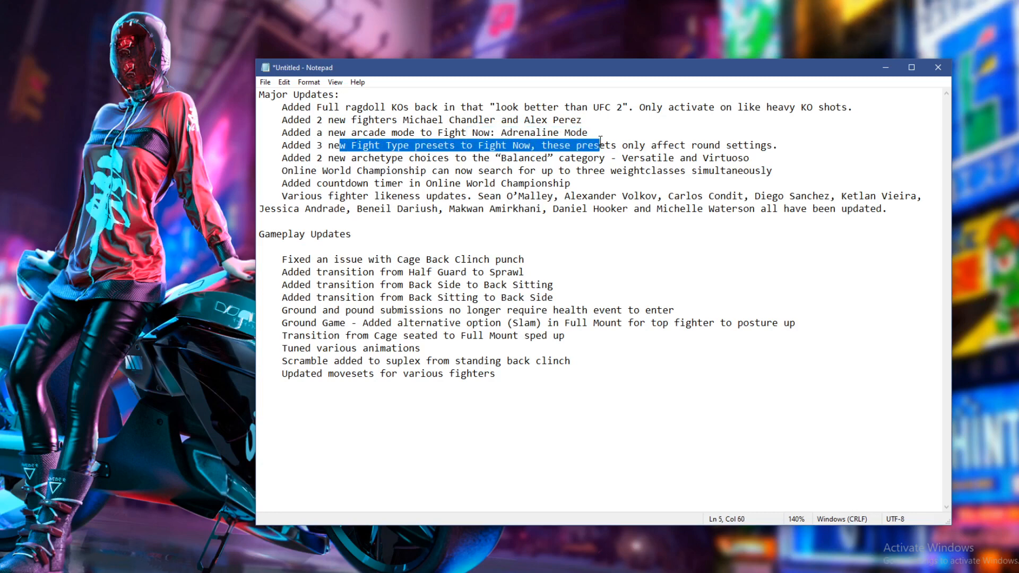
mouse_move(622, 145)
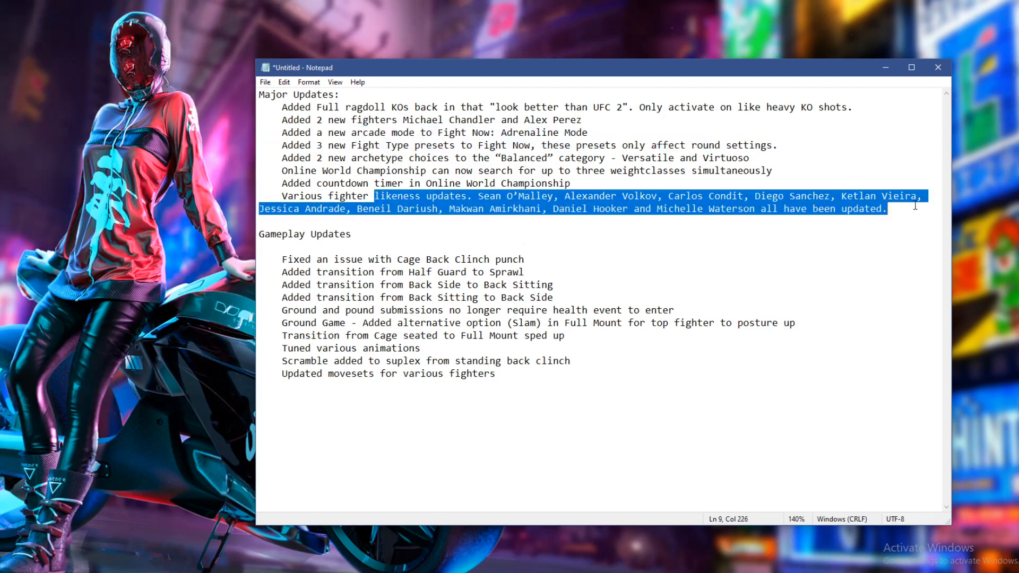
left_click(625, 209)
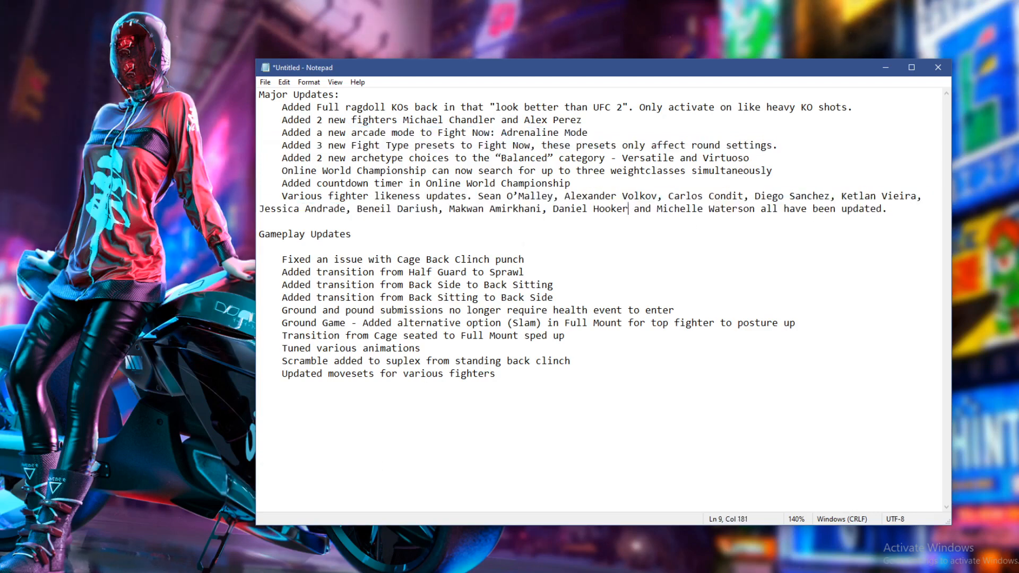